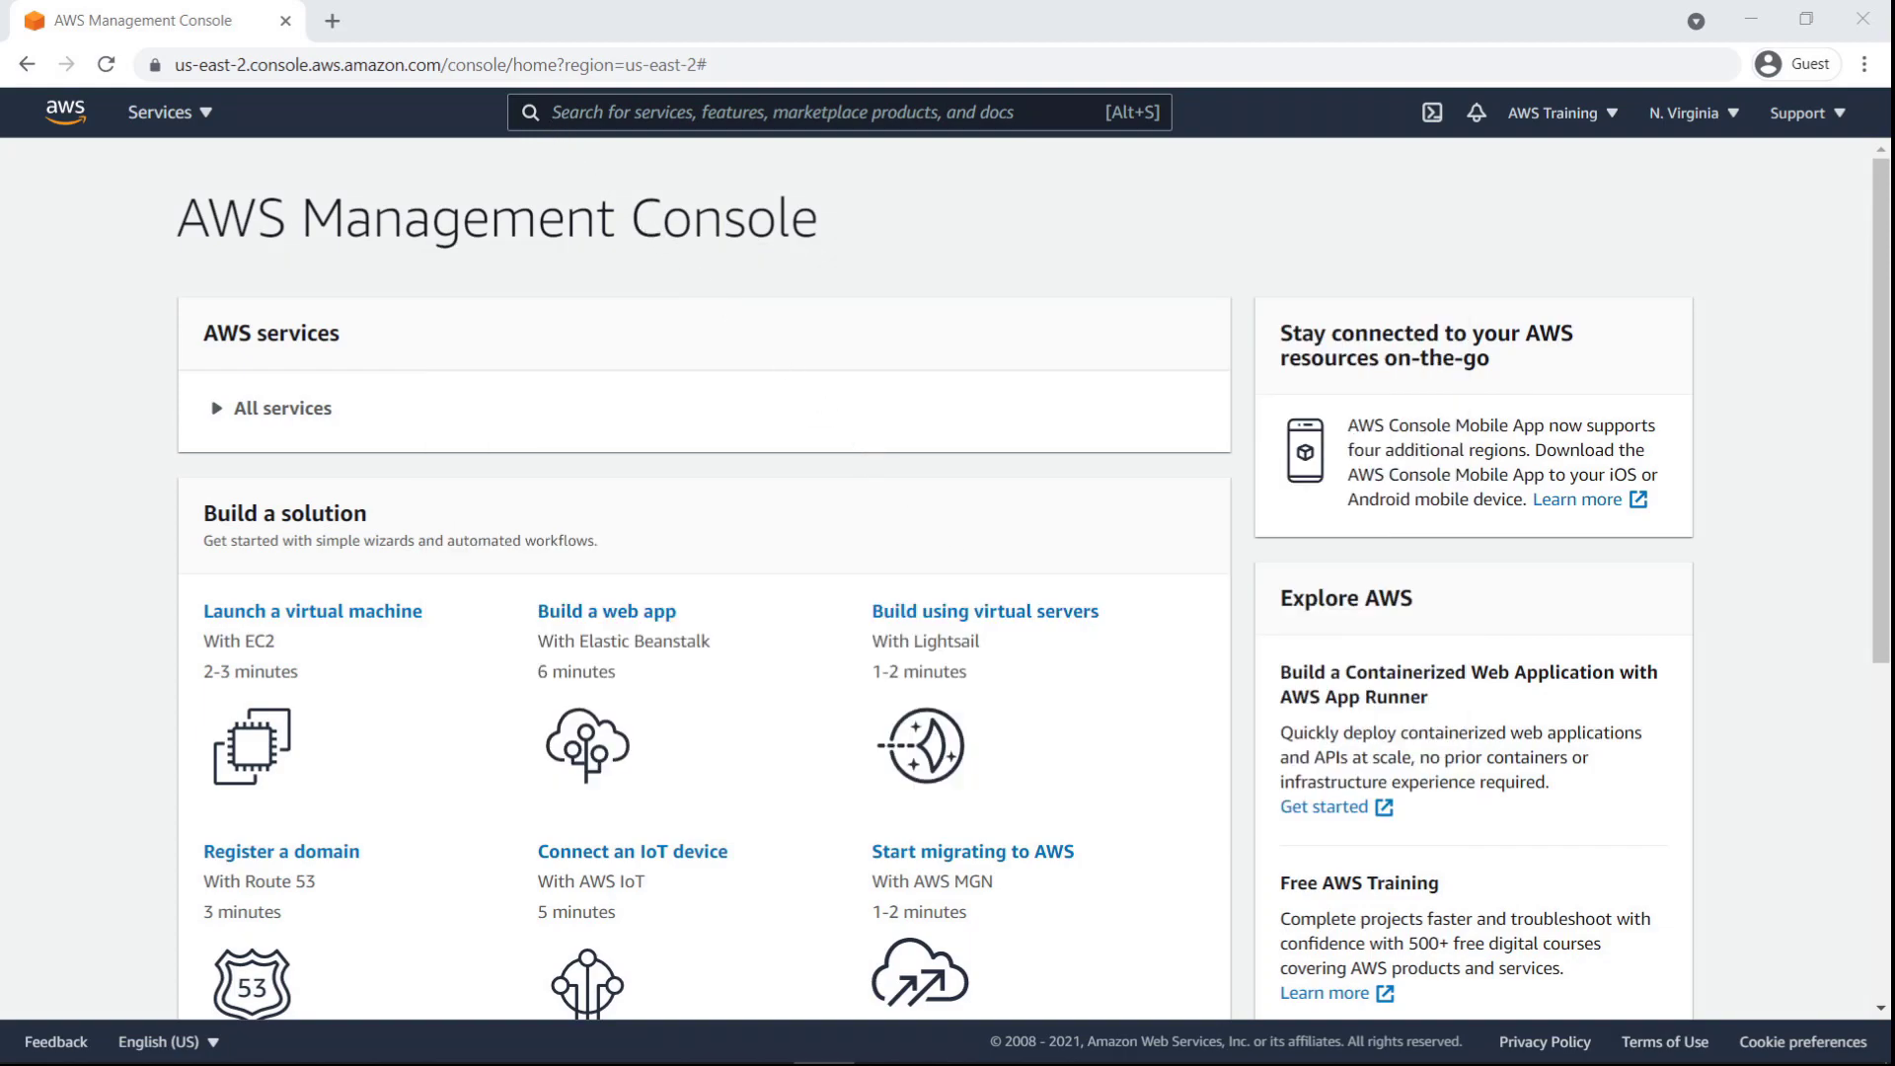
- Find 'Amazon DevOps Guru' in the console search and open its dashboard
text(Amazon DevOps Guru)
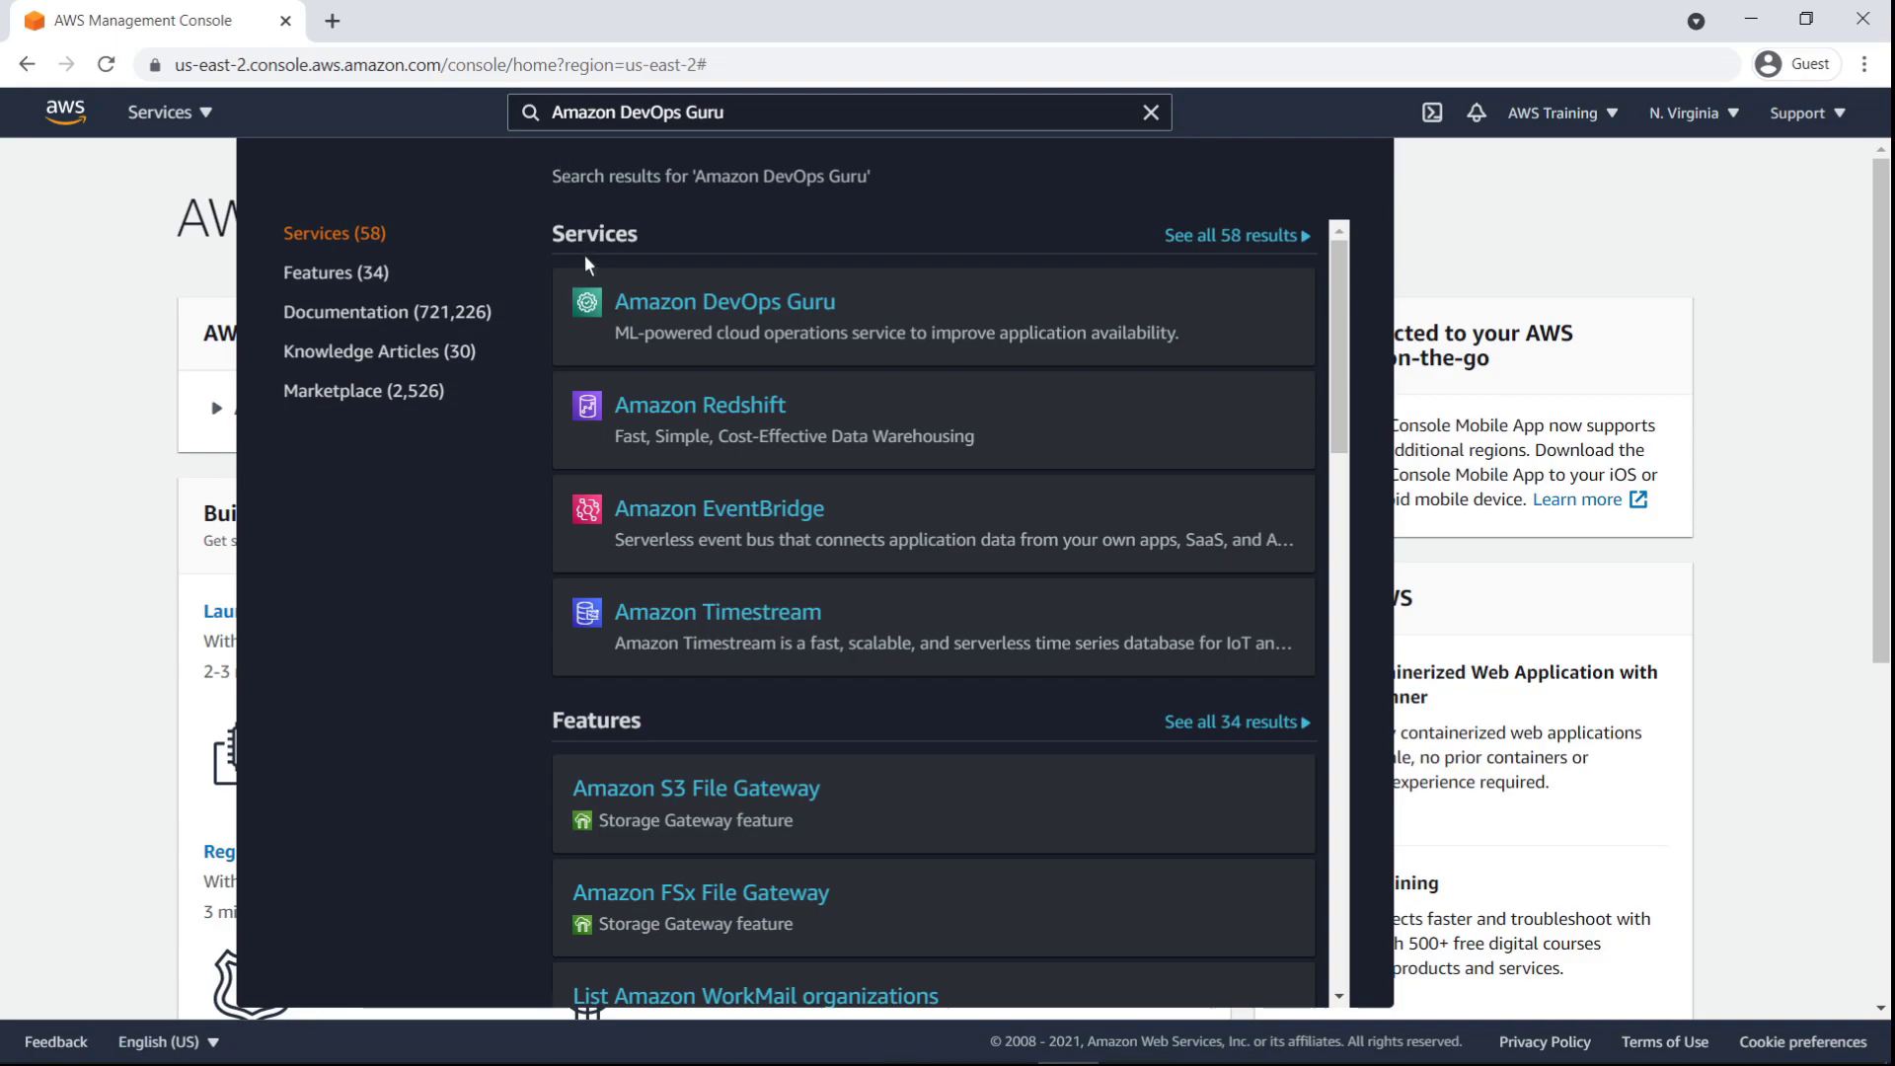
click(725, 300)
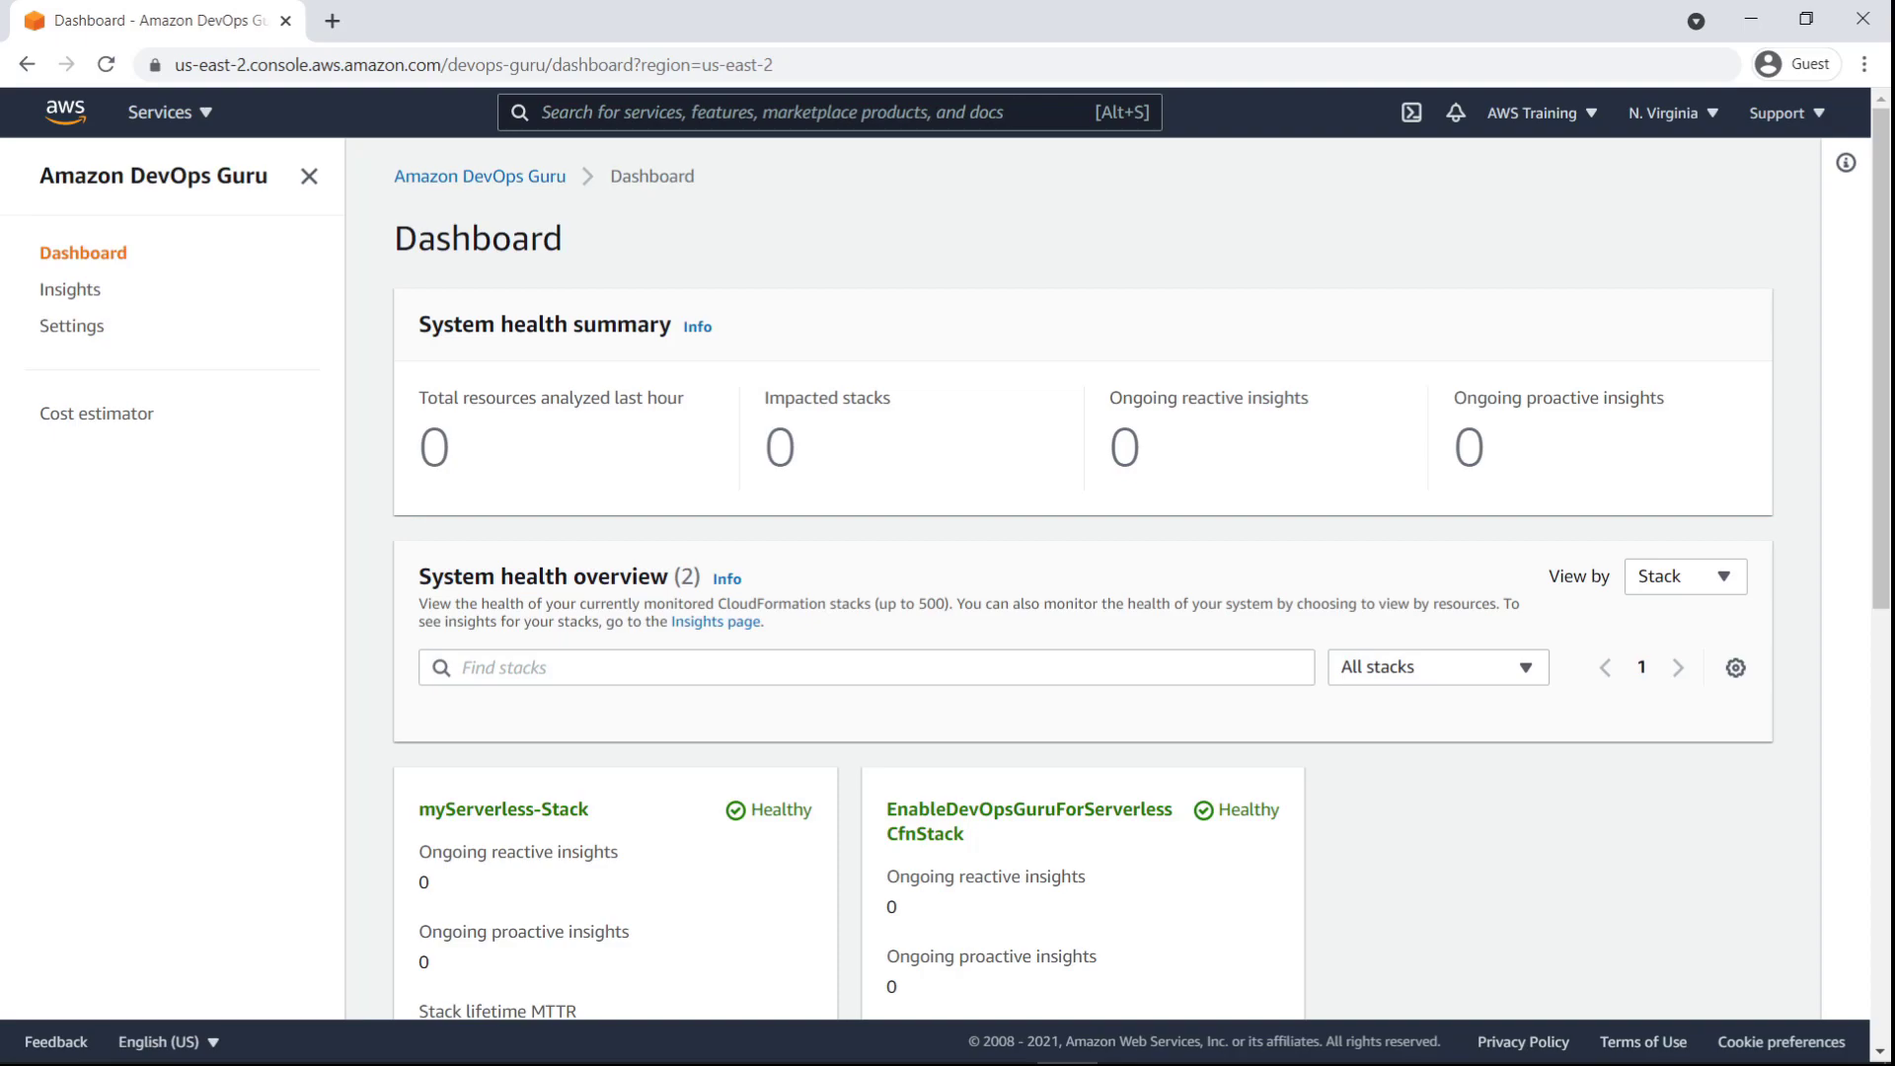
mouse_move(479, 318)
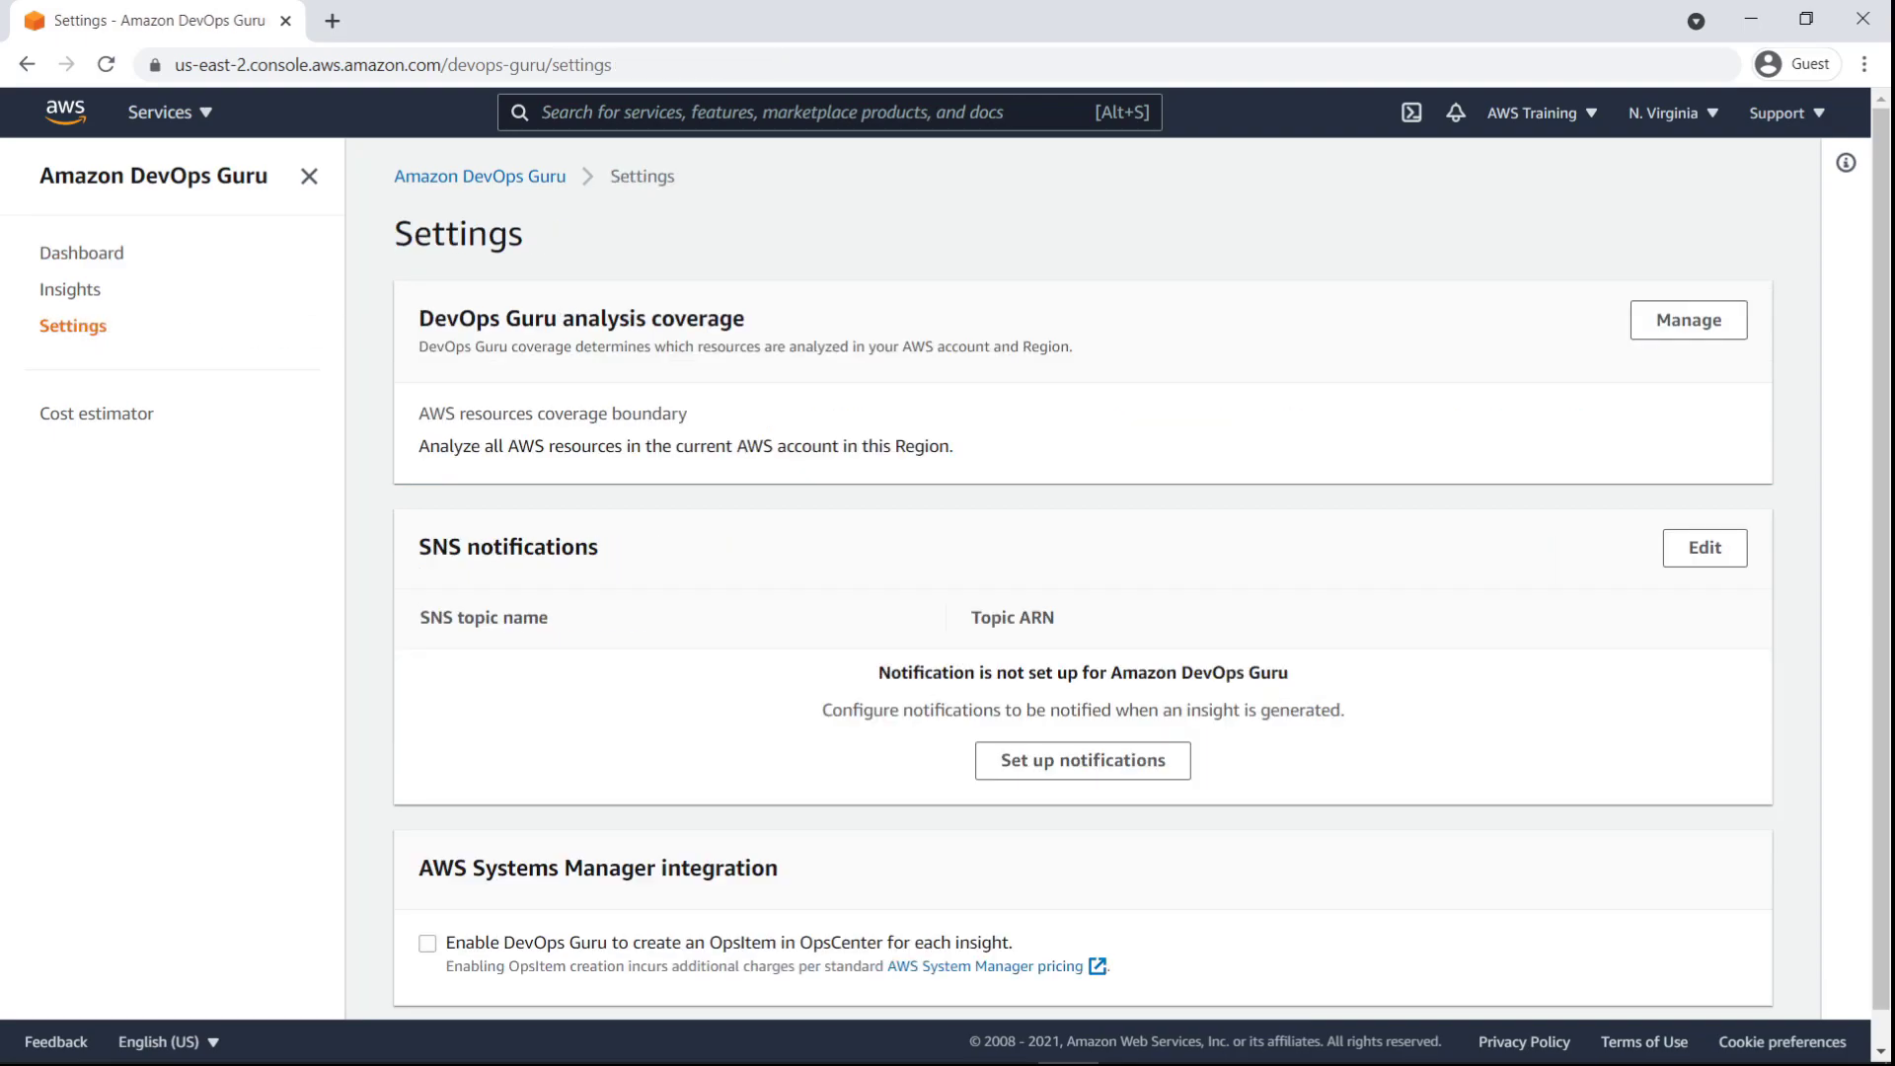
mouse_move(334, 770)
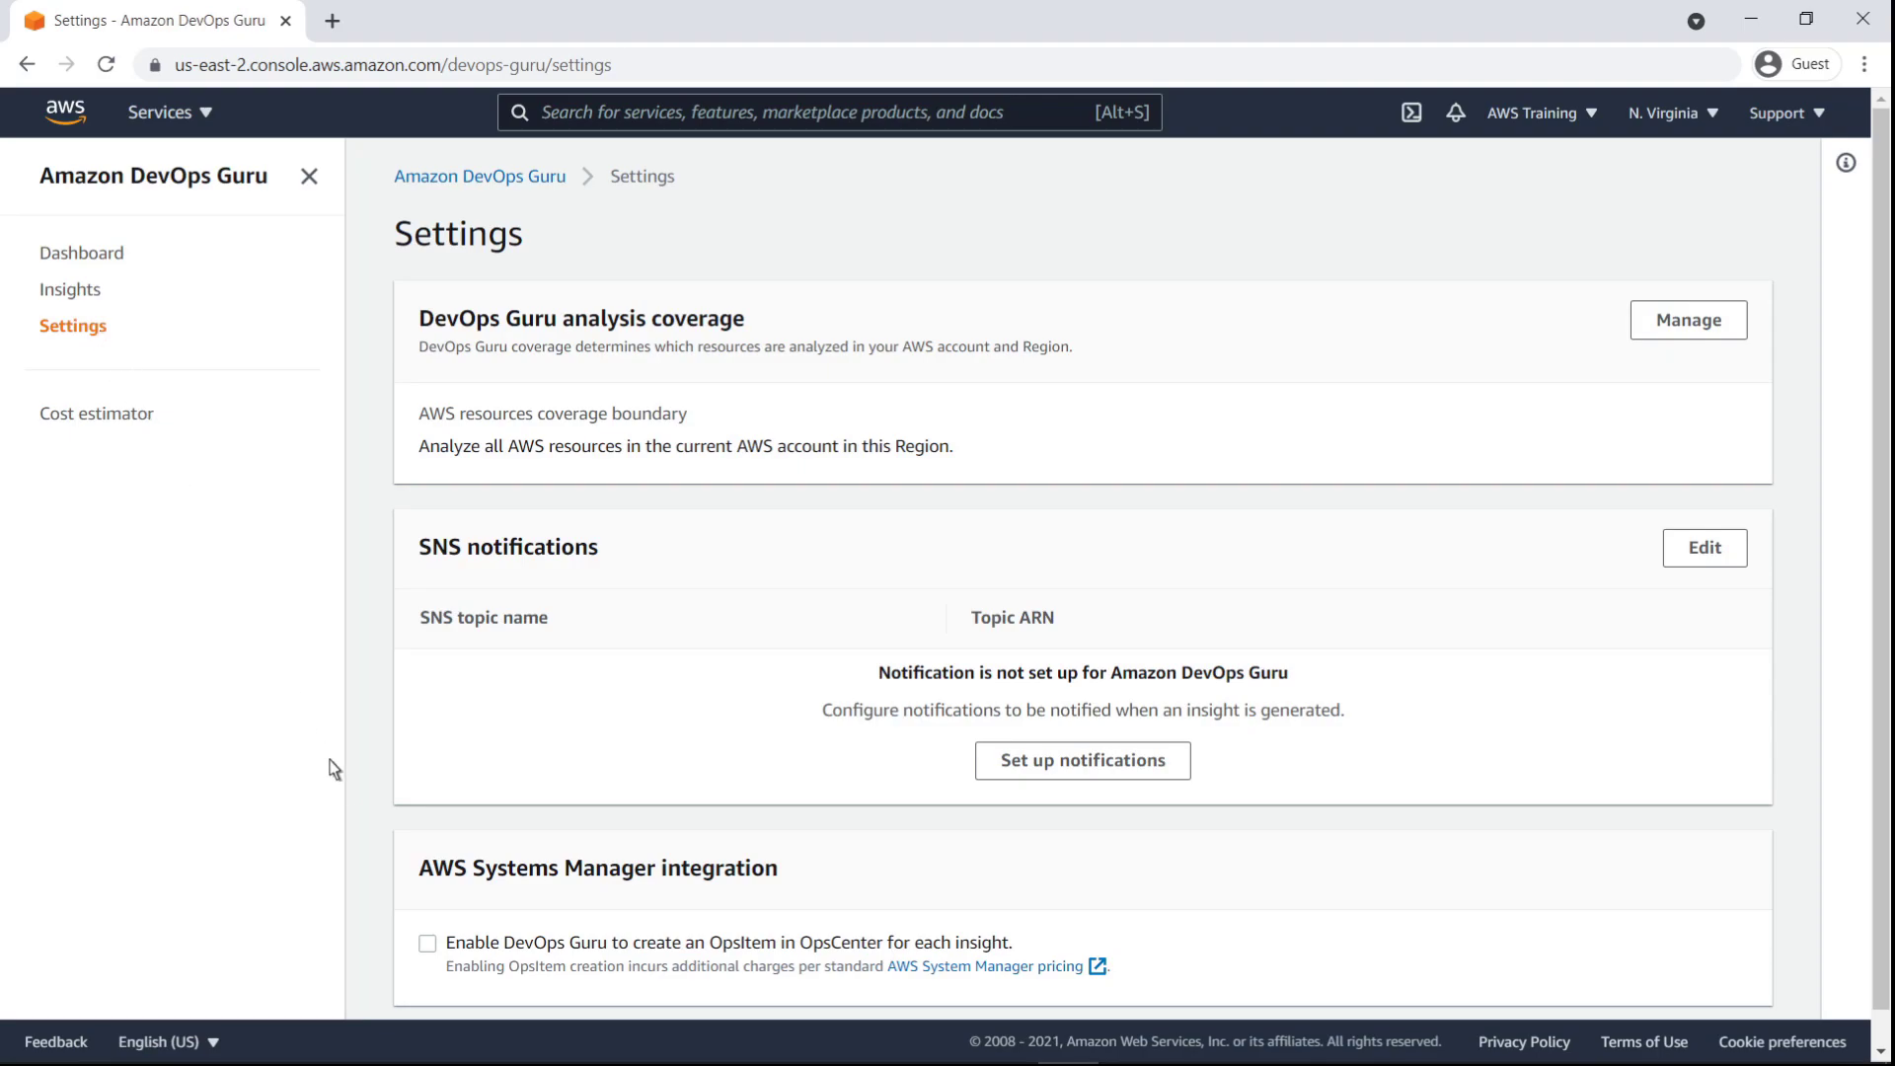
- Enable DevOps Guru to create an OpsItem in OpsCenter for each insight and confirm
click(428, 943)
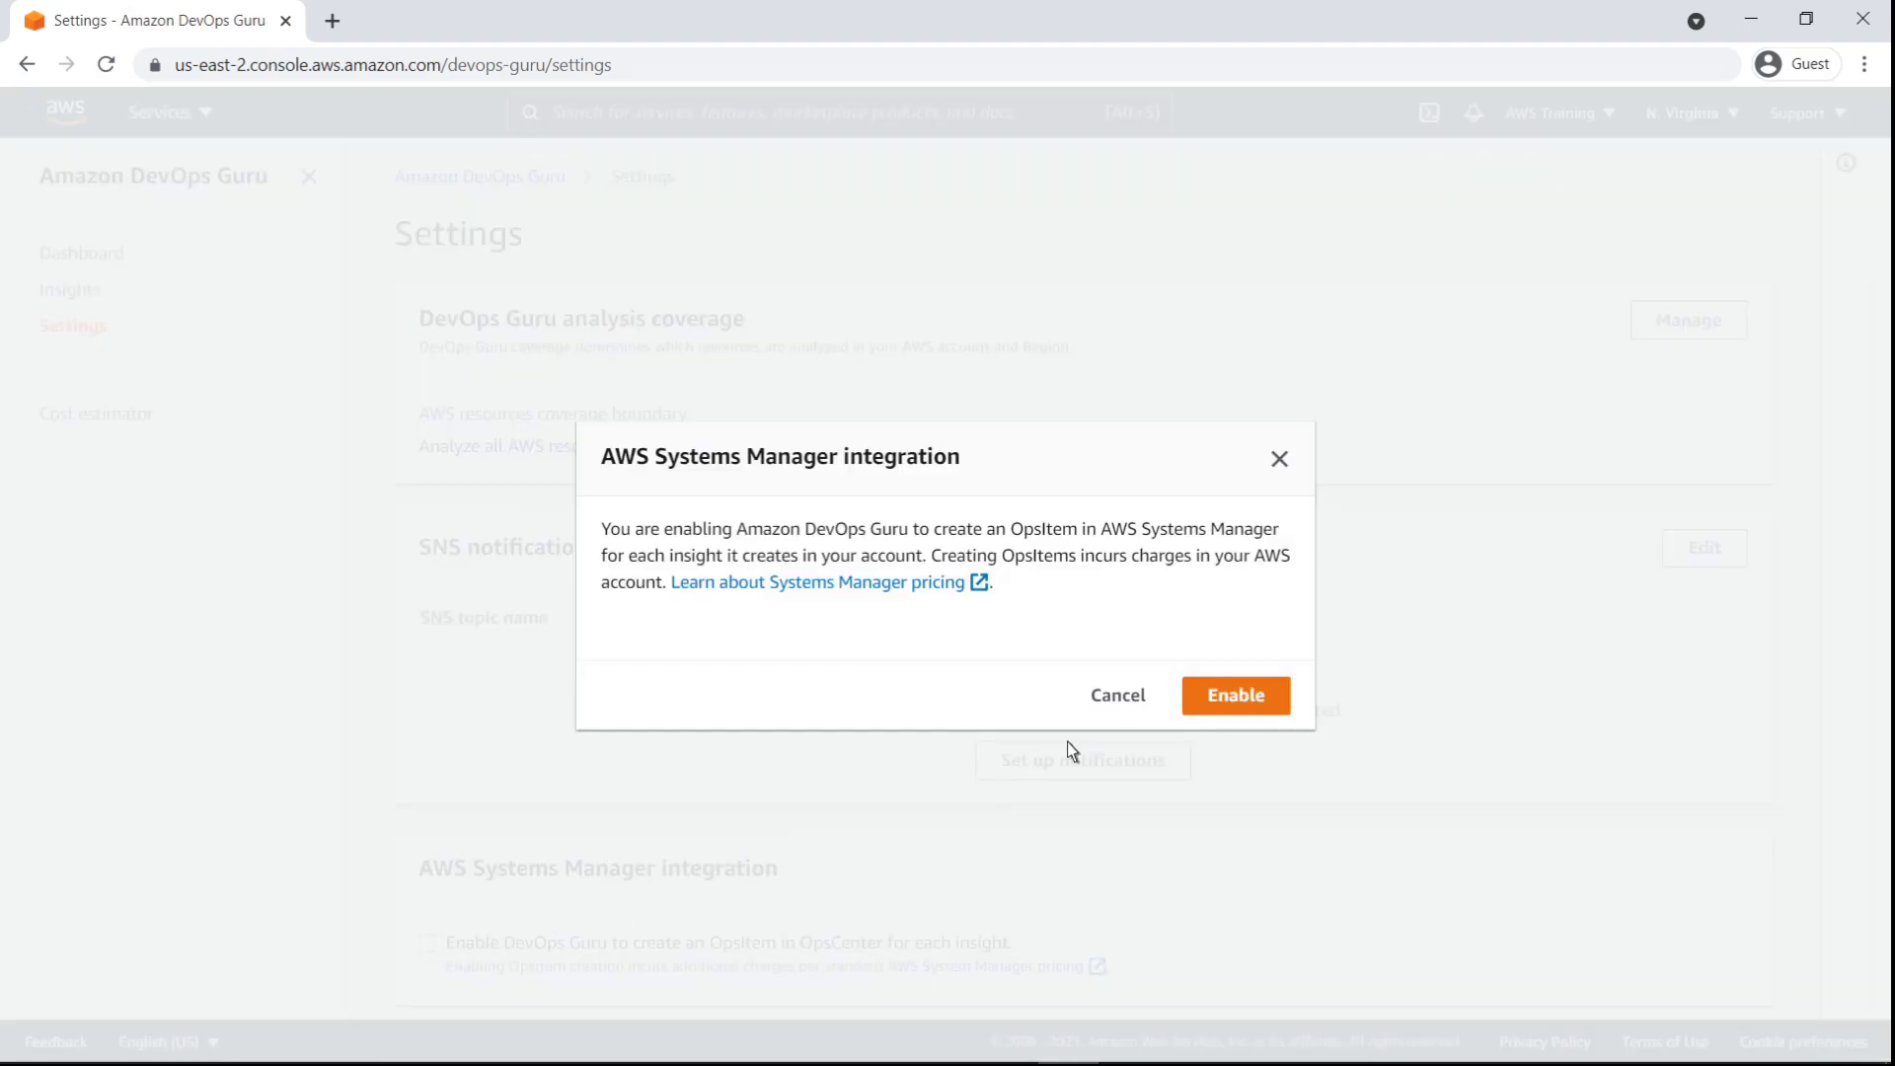
click(1234, 695)
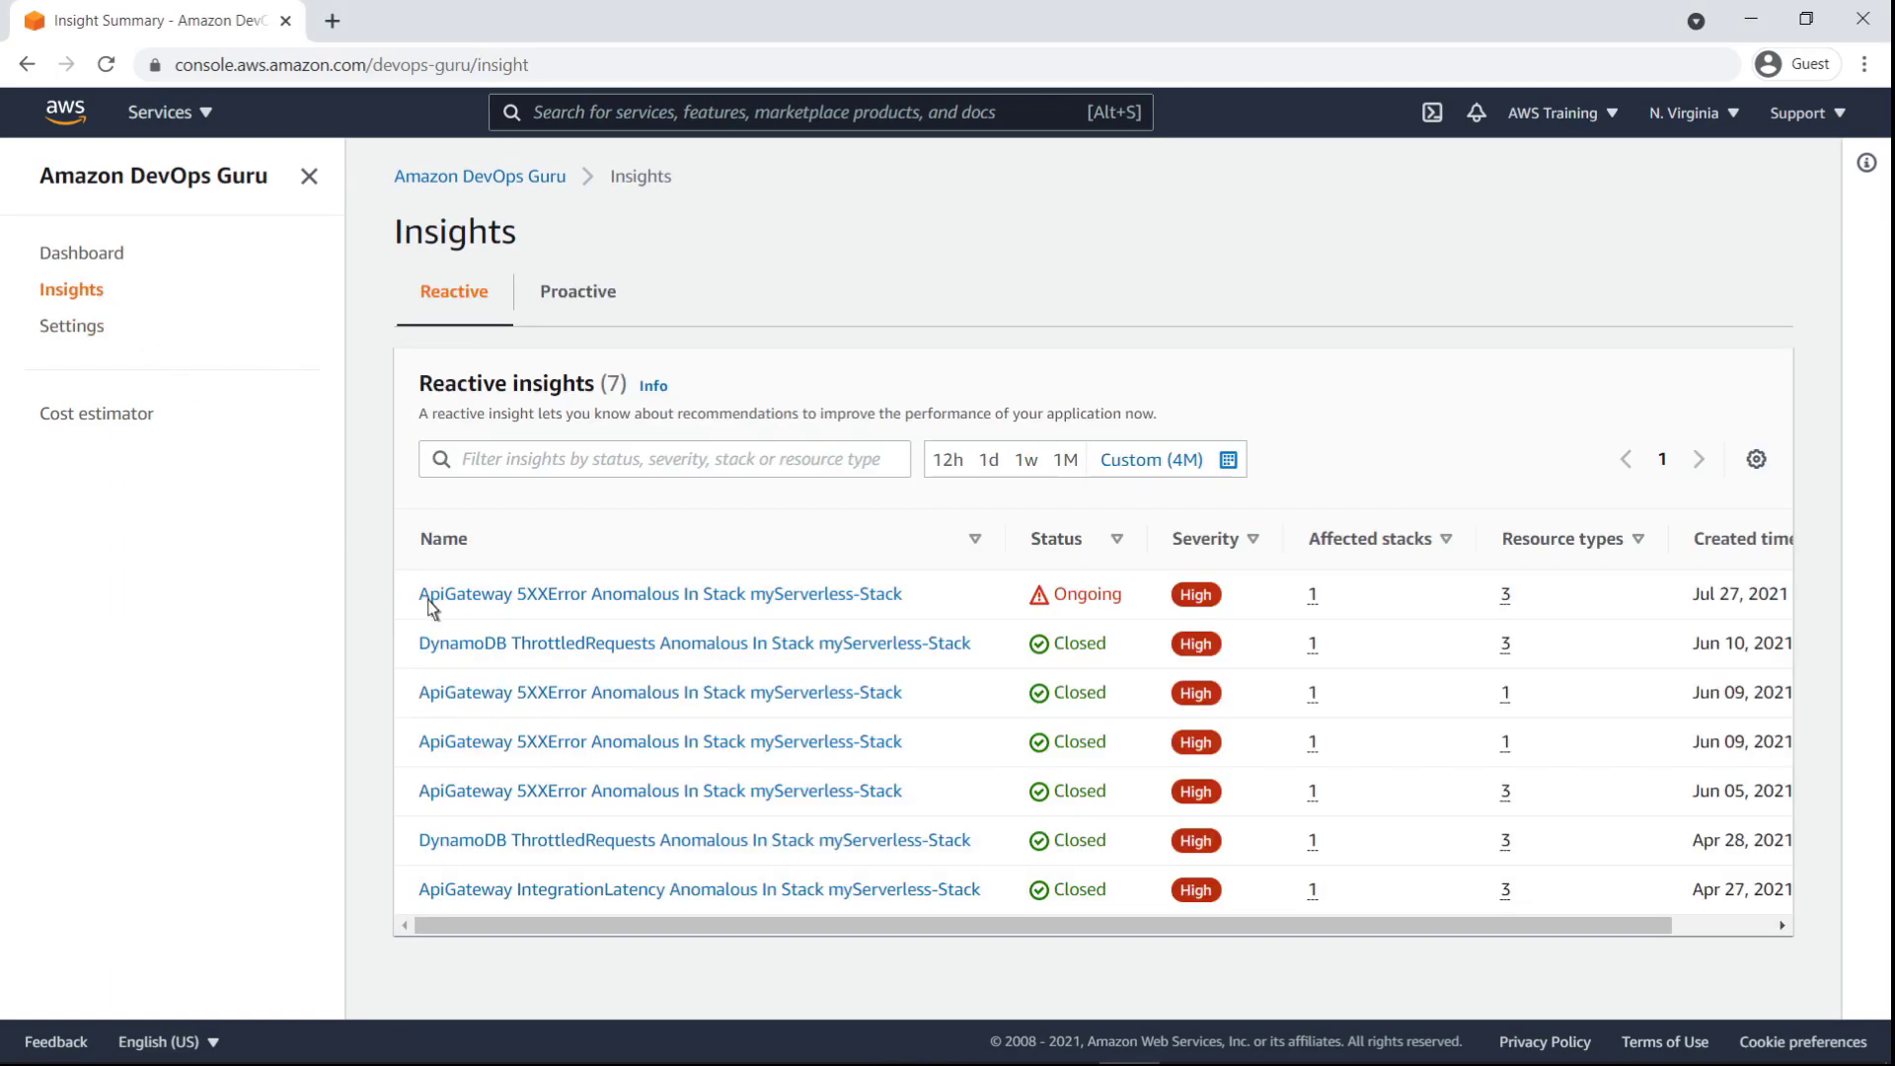
- Review the ongoing ApiGateway 5XXError insight and its metrics
click(660, 594)
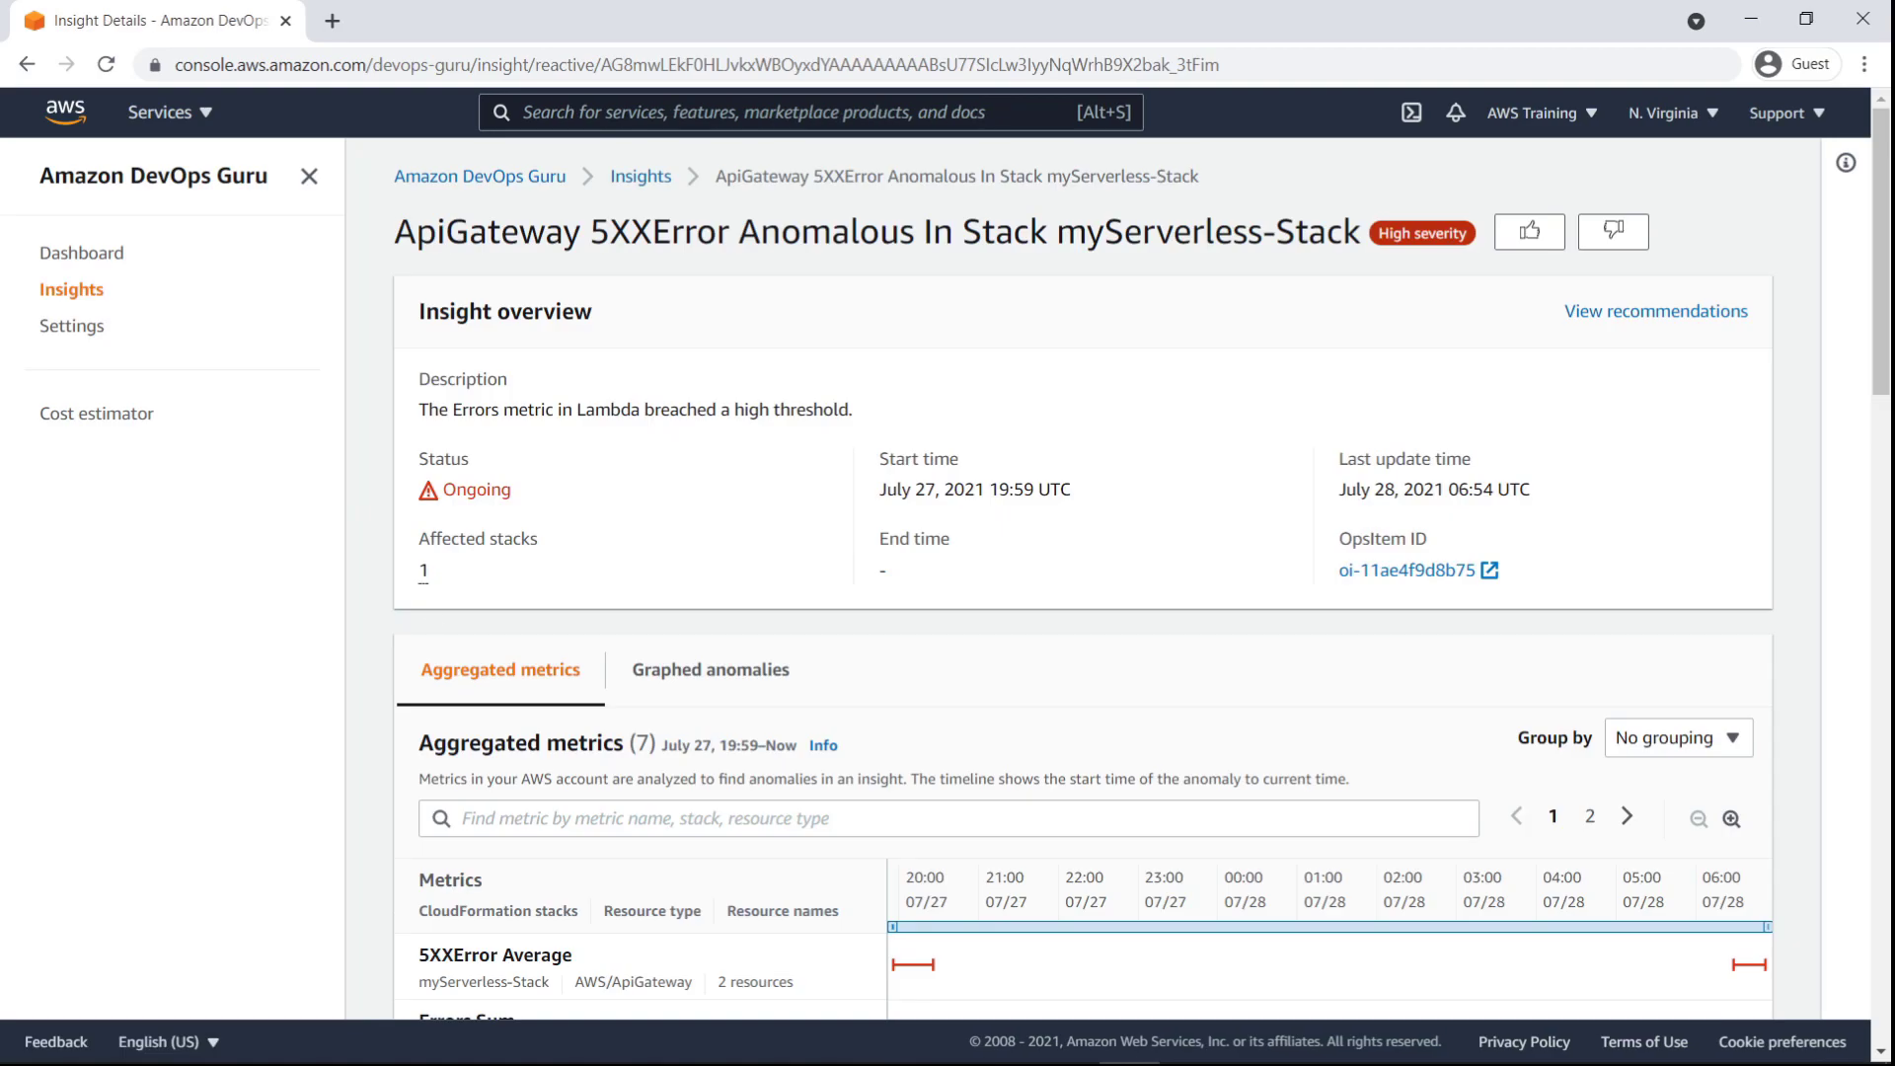
scroll(down, 3)
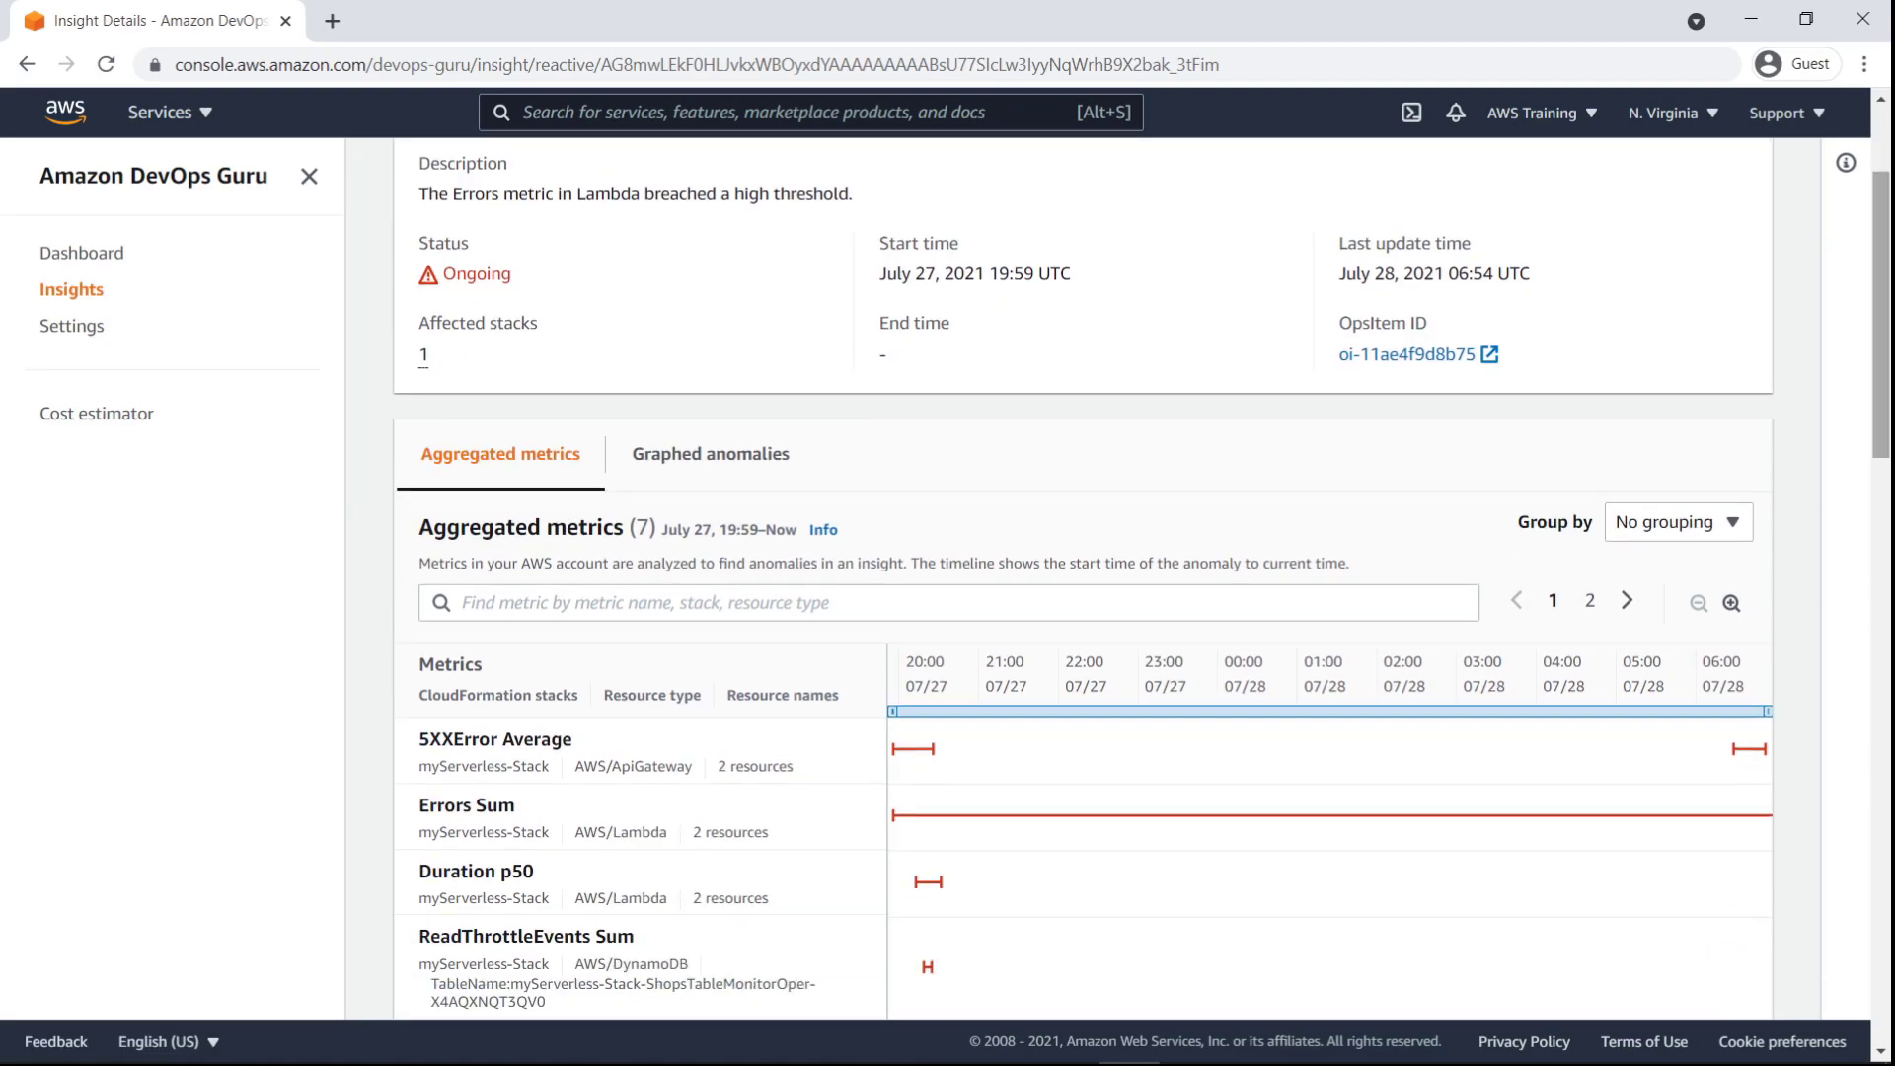
scroll(down, 3)
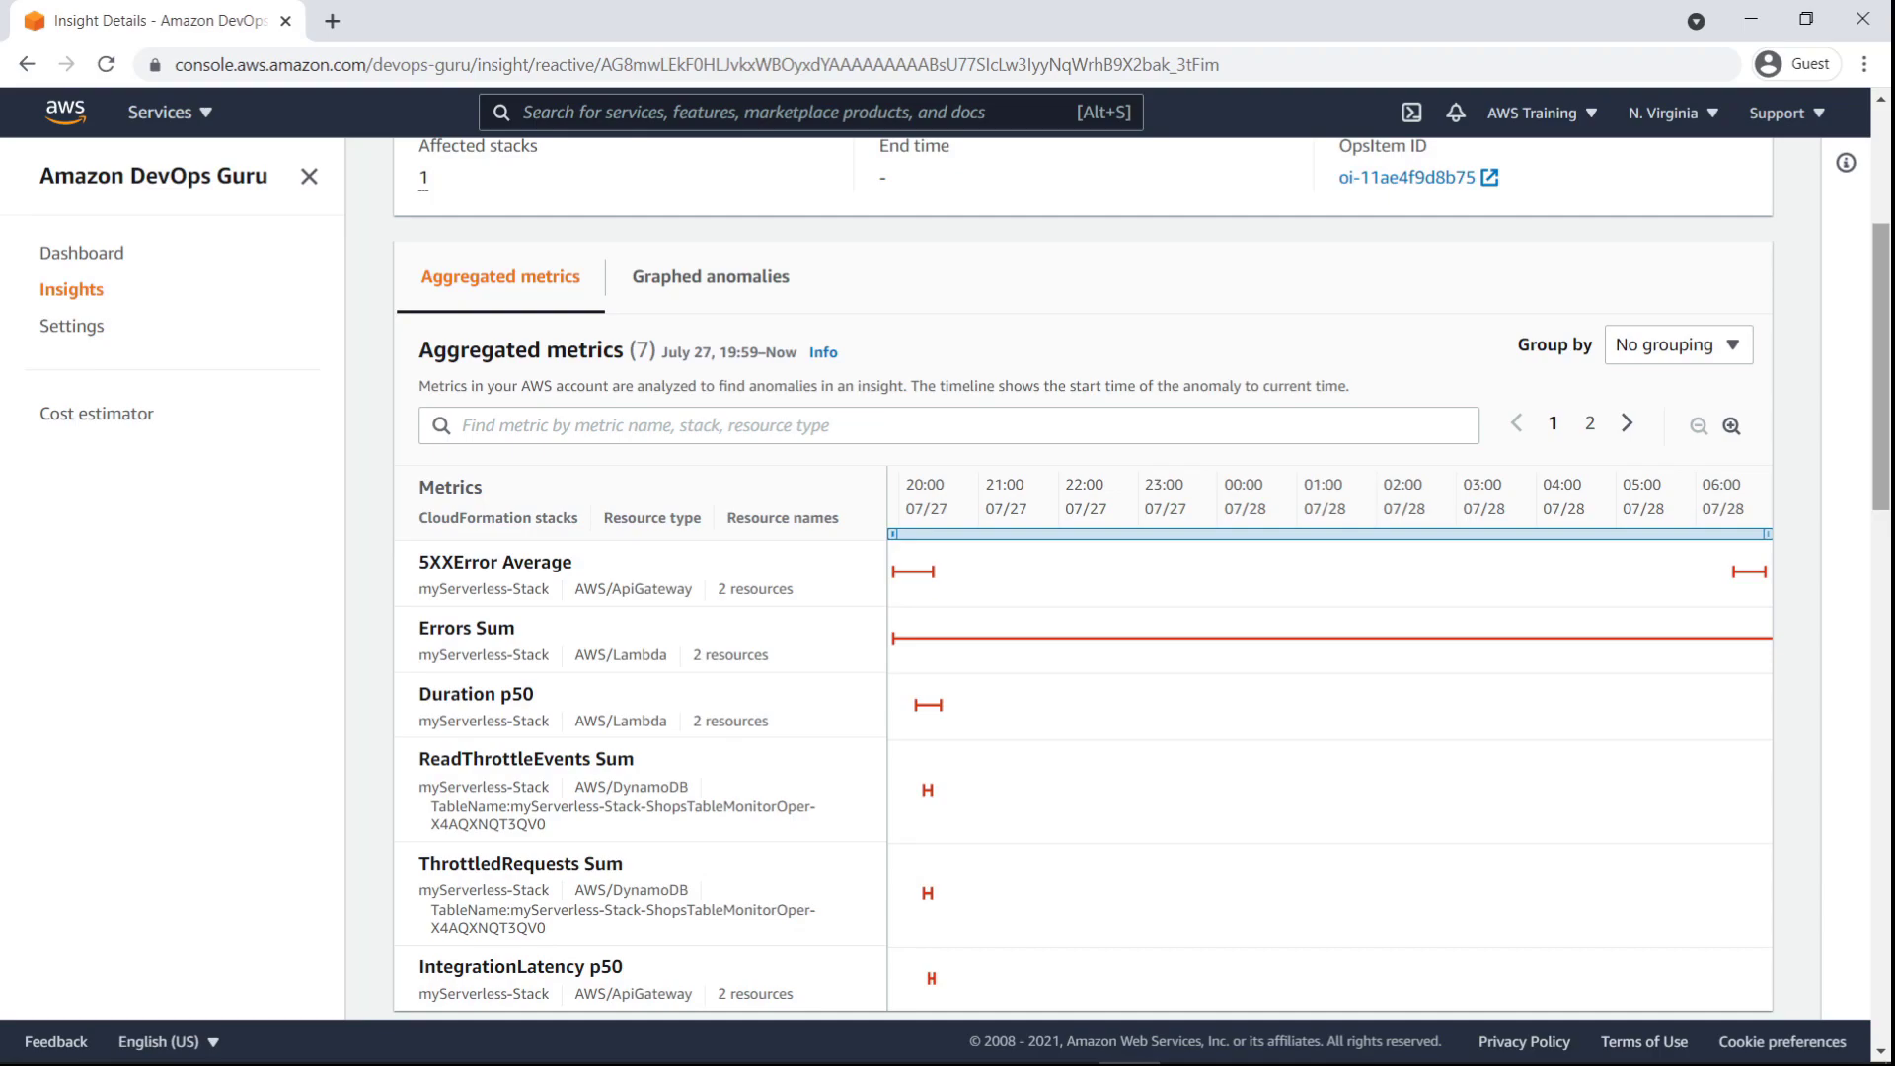
mouse_move(1881, 590)
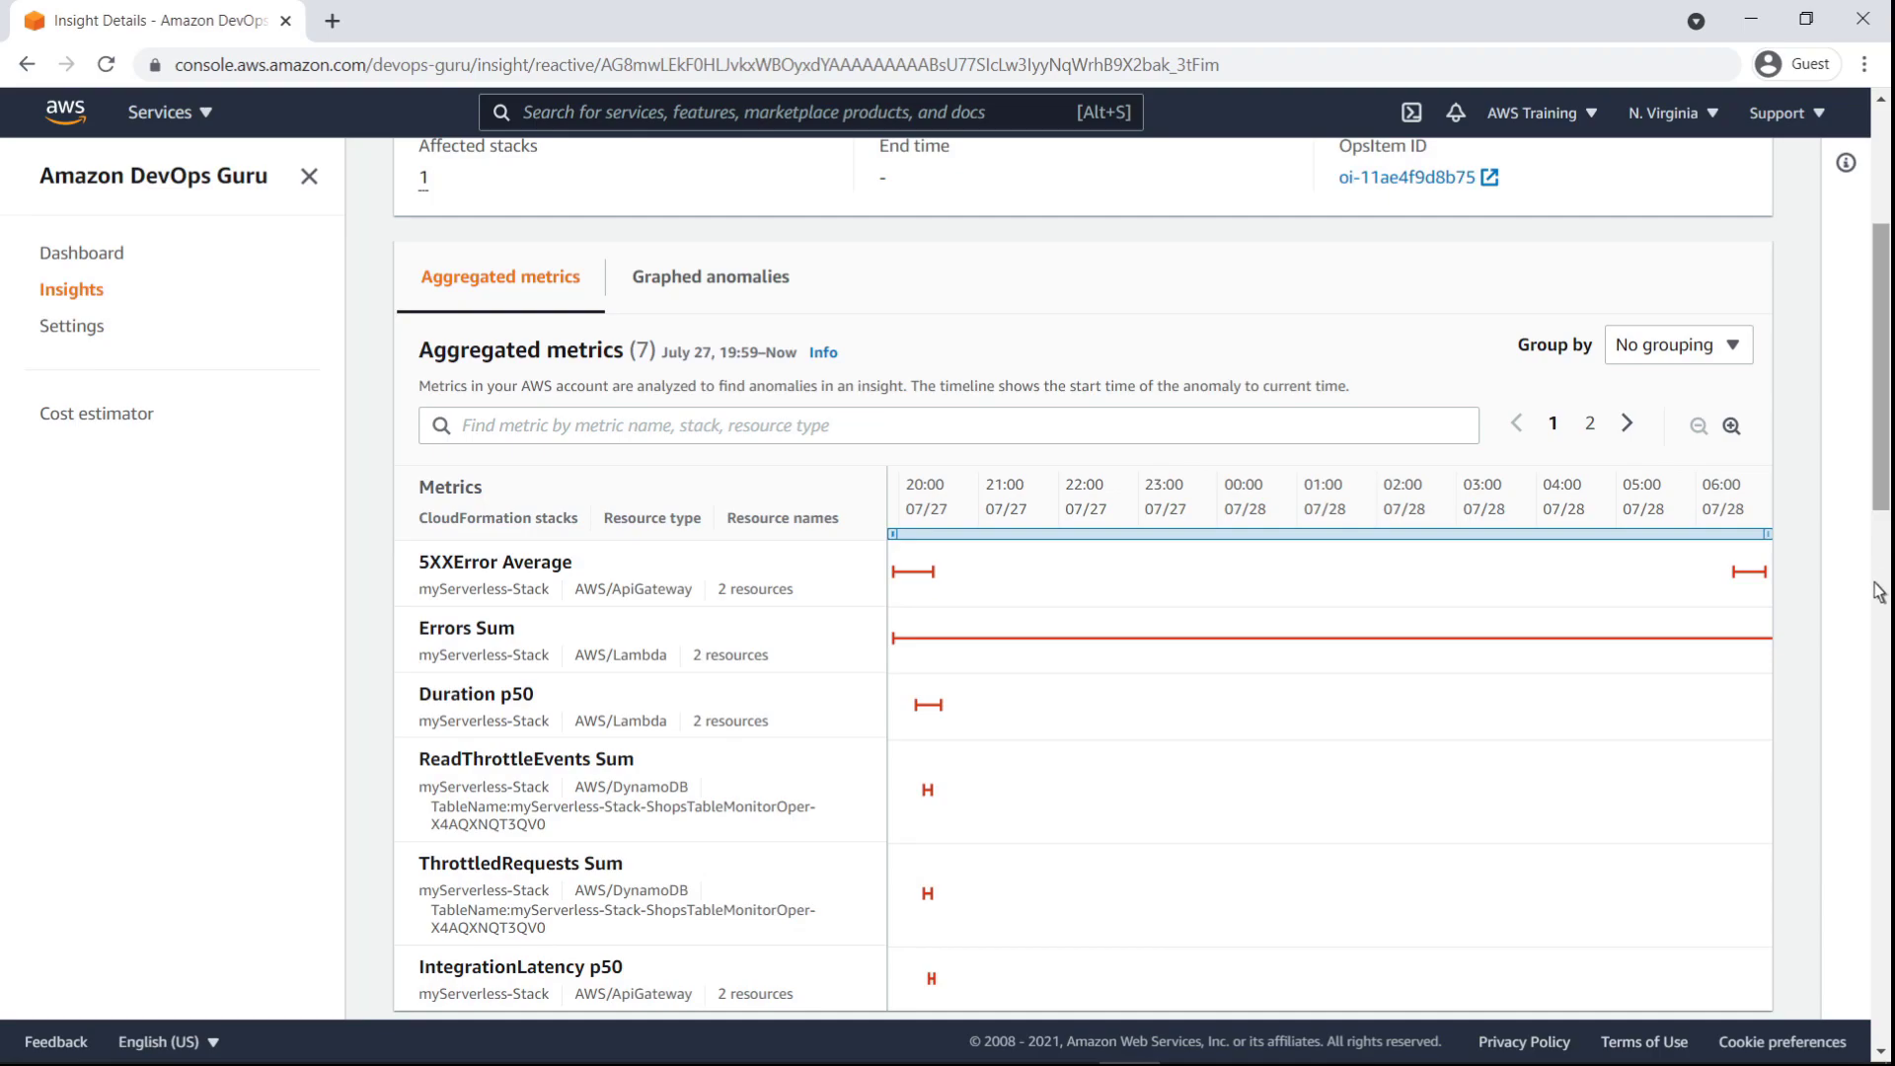
scroll(down, 3)
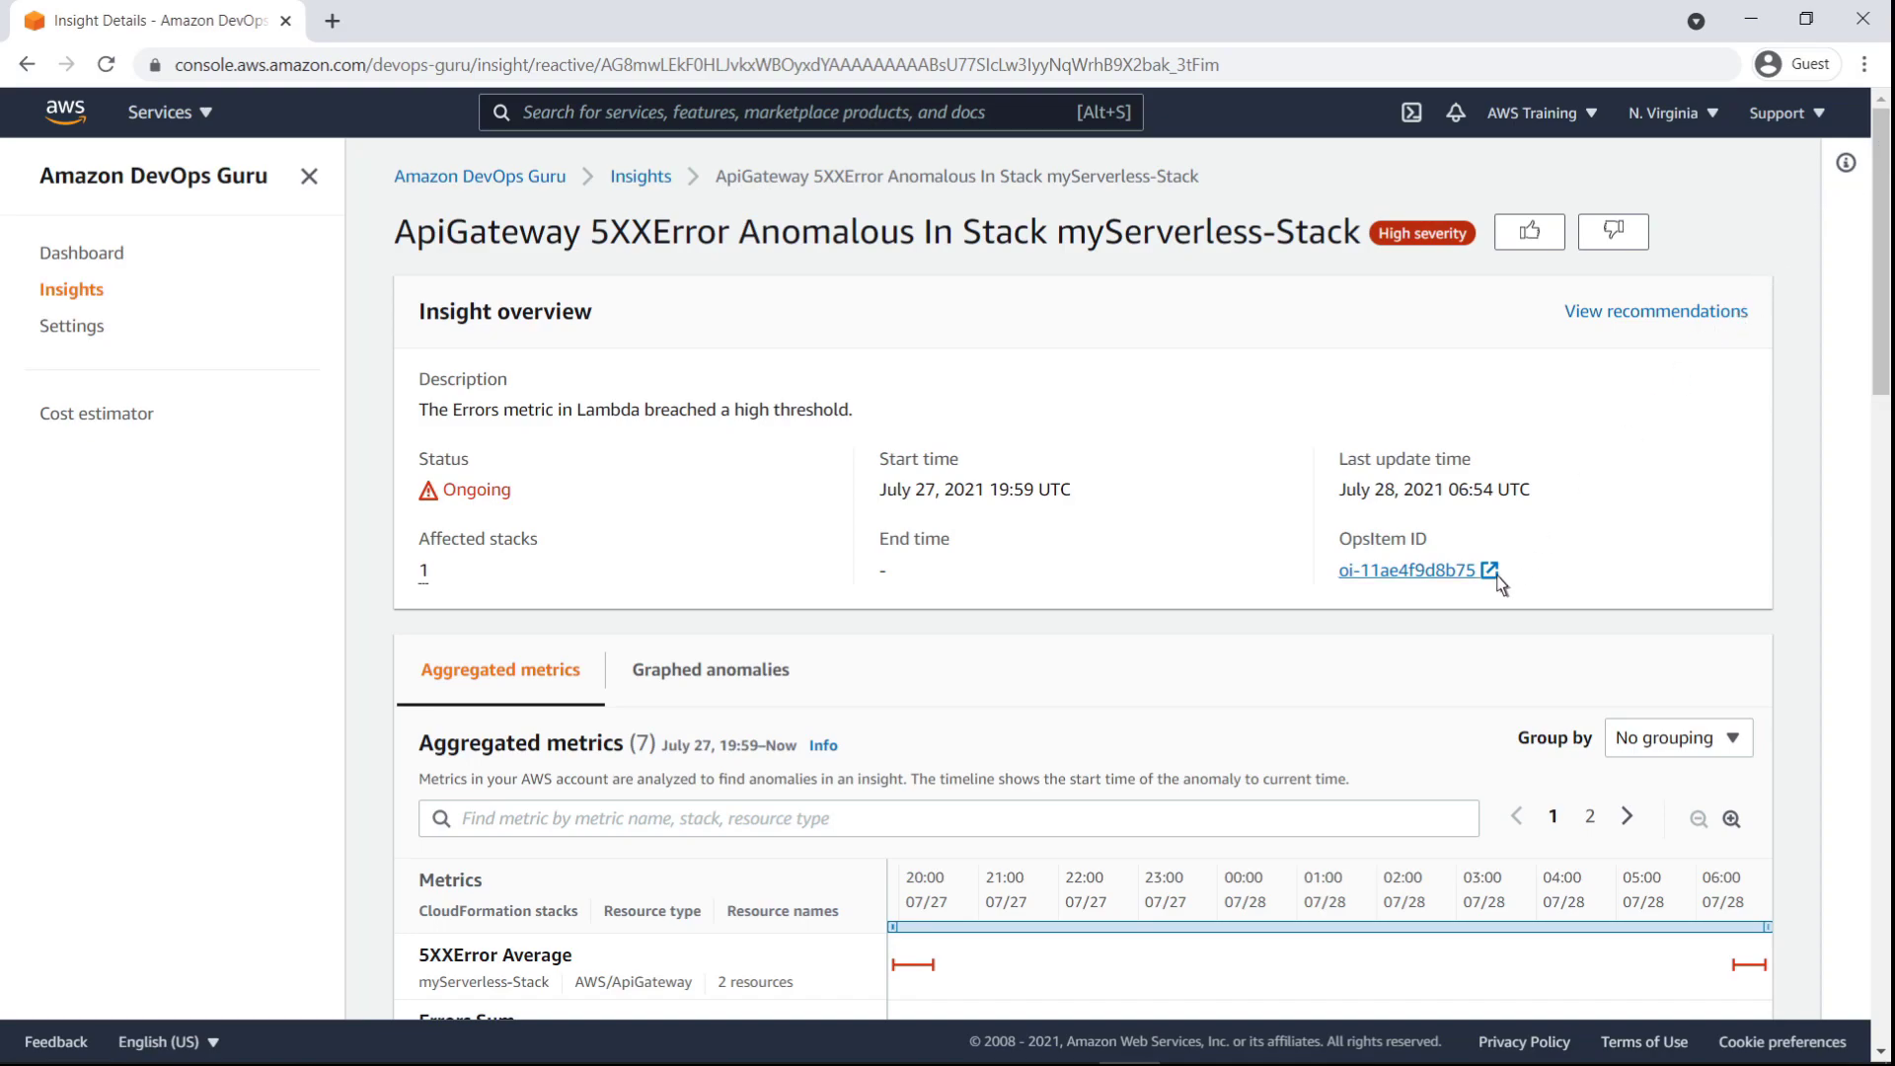
- Open the insight's linked OpsItem in OpsCenter with its details expanded
click(1409, 569)
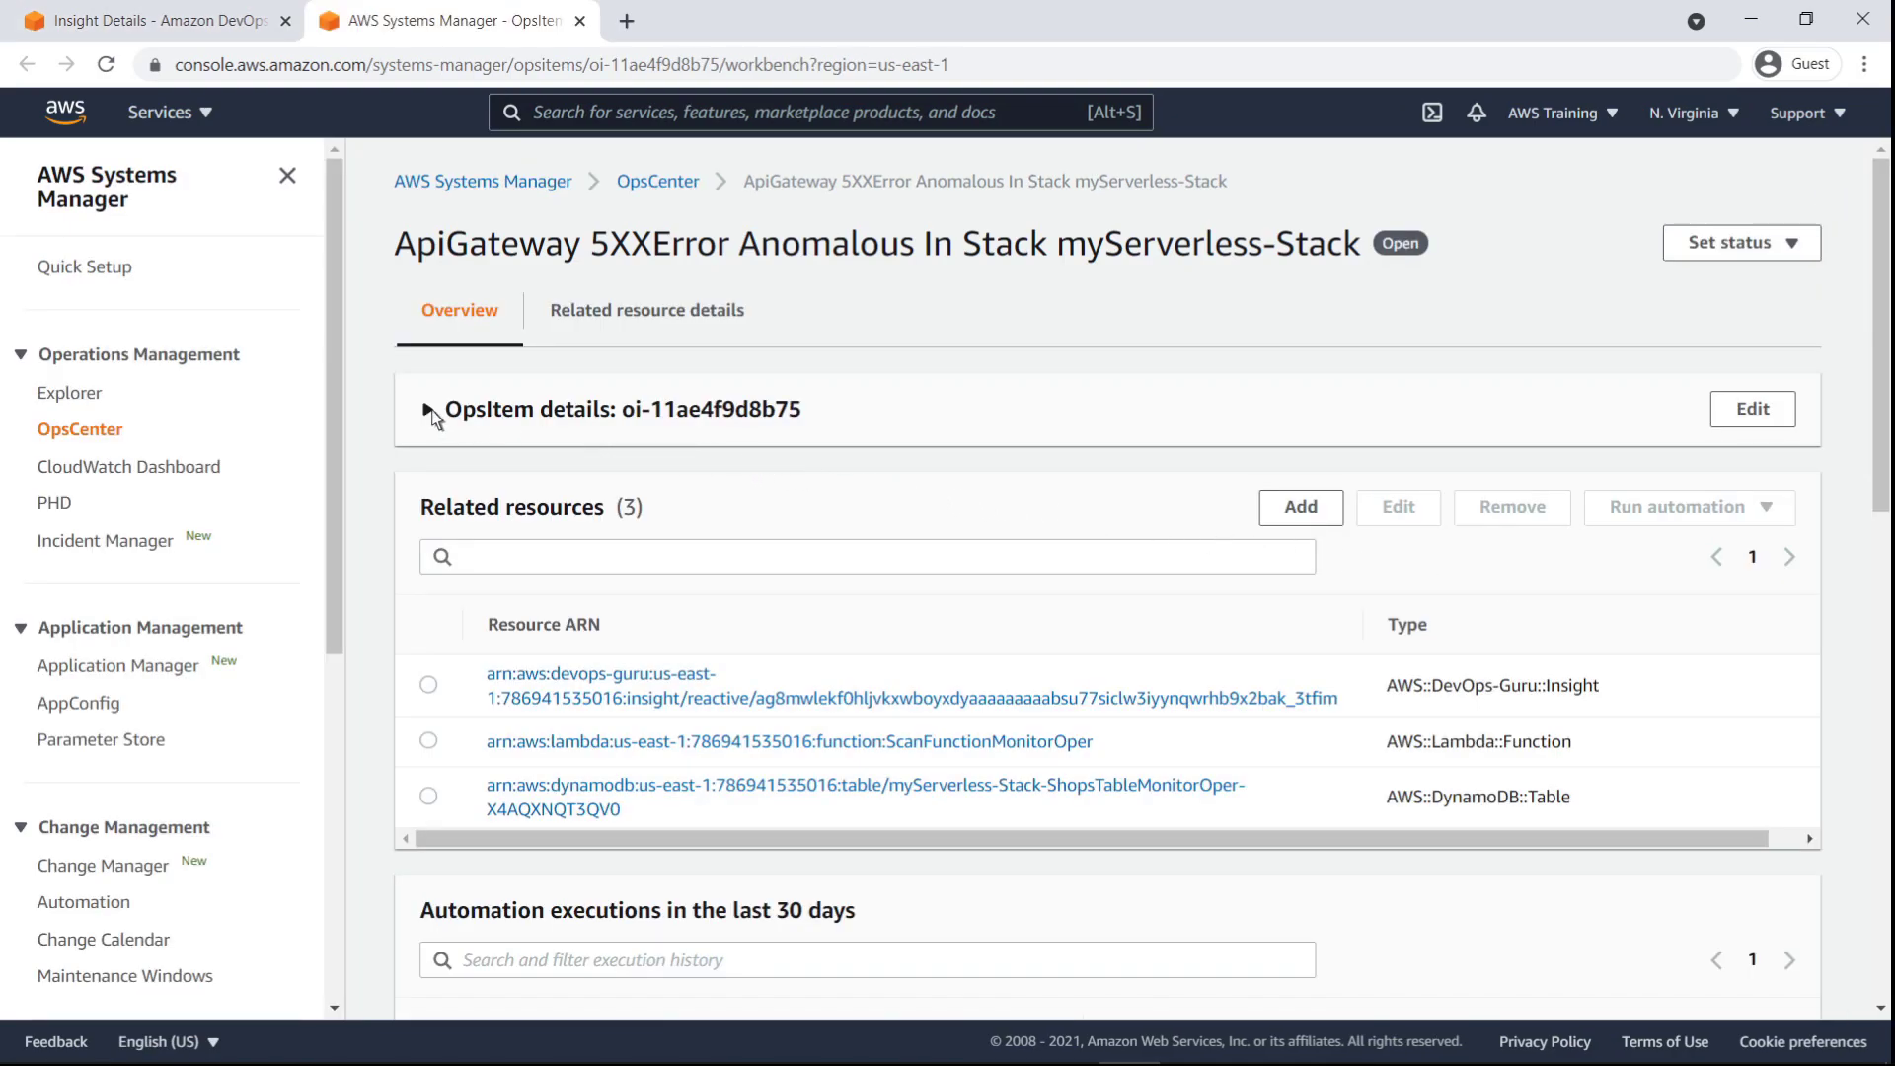
click(427, 409)
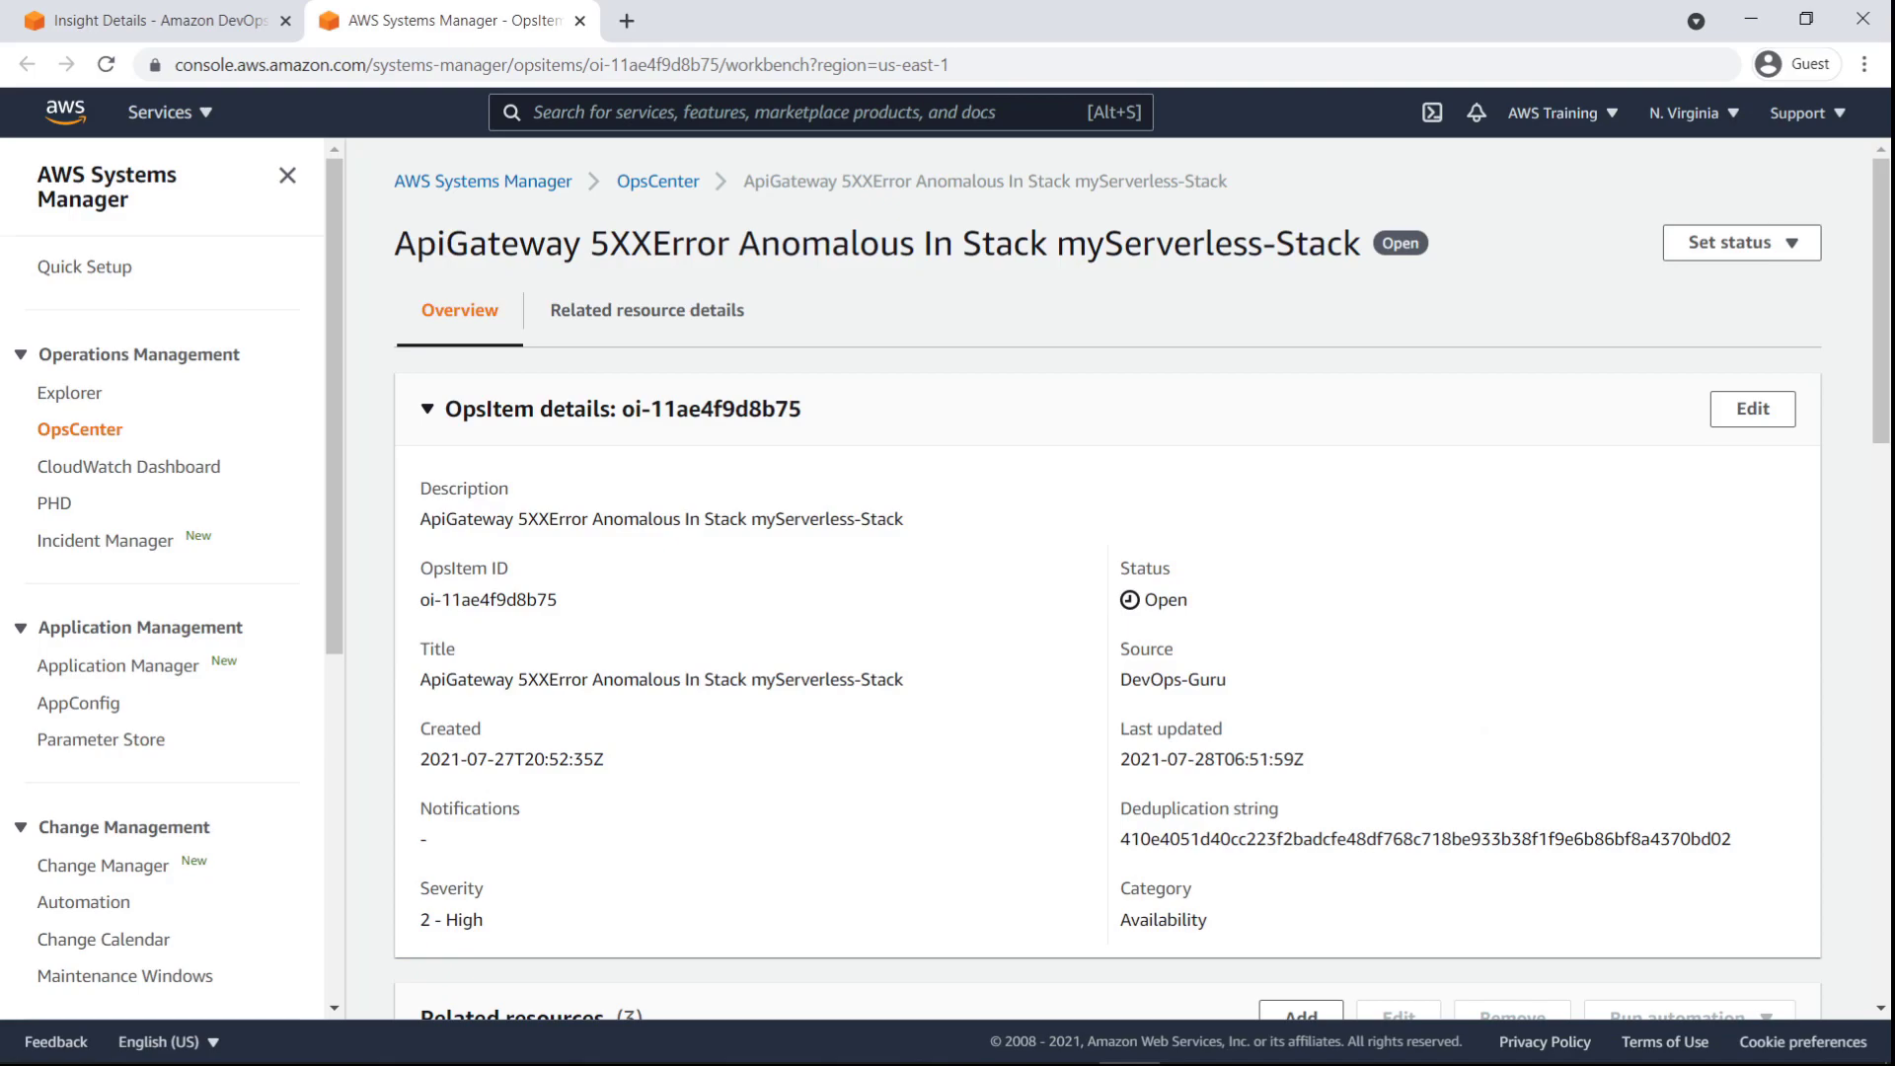
mouse_move(553, 325)
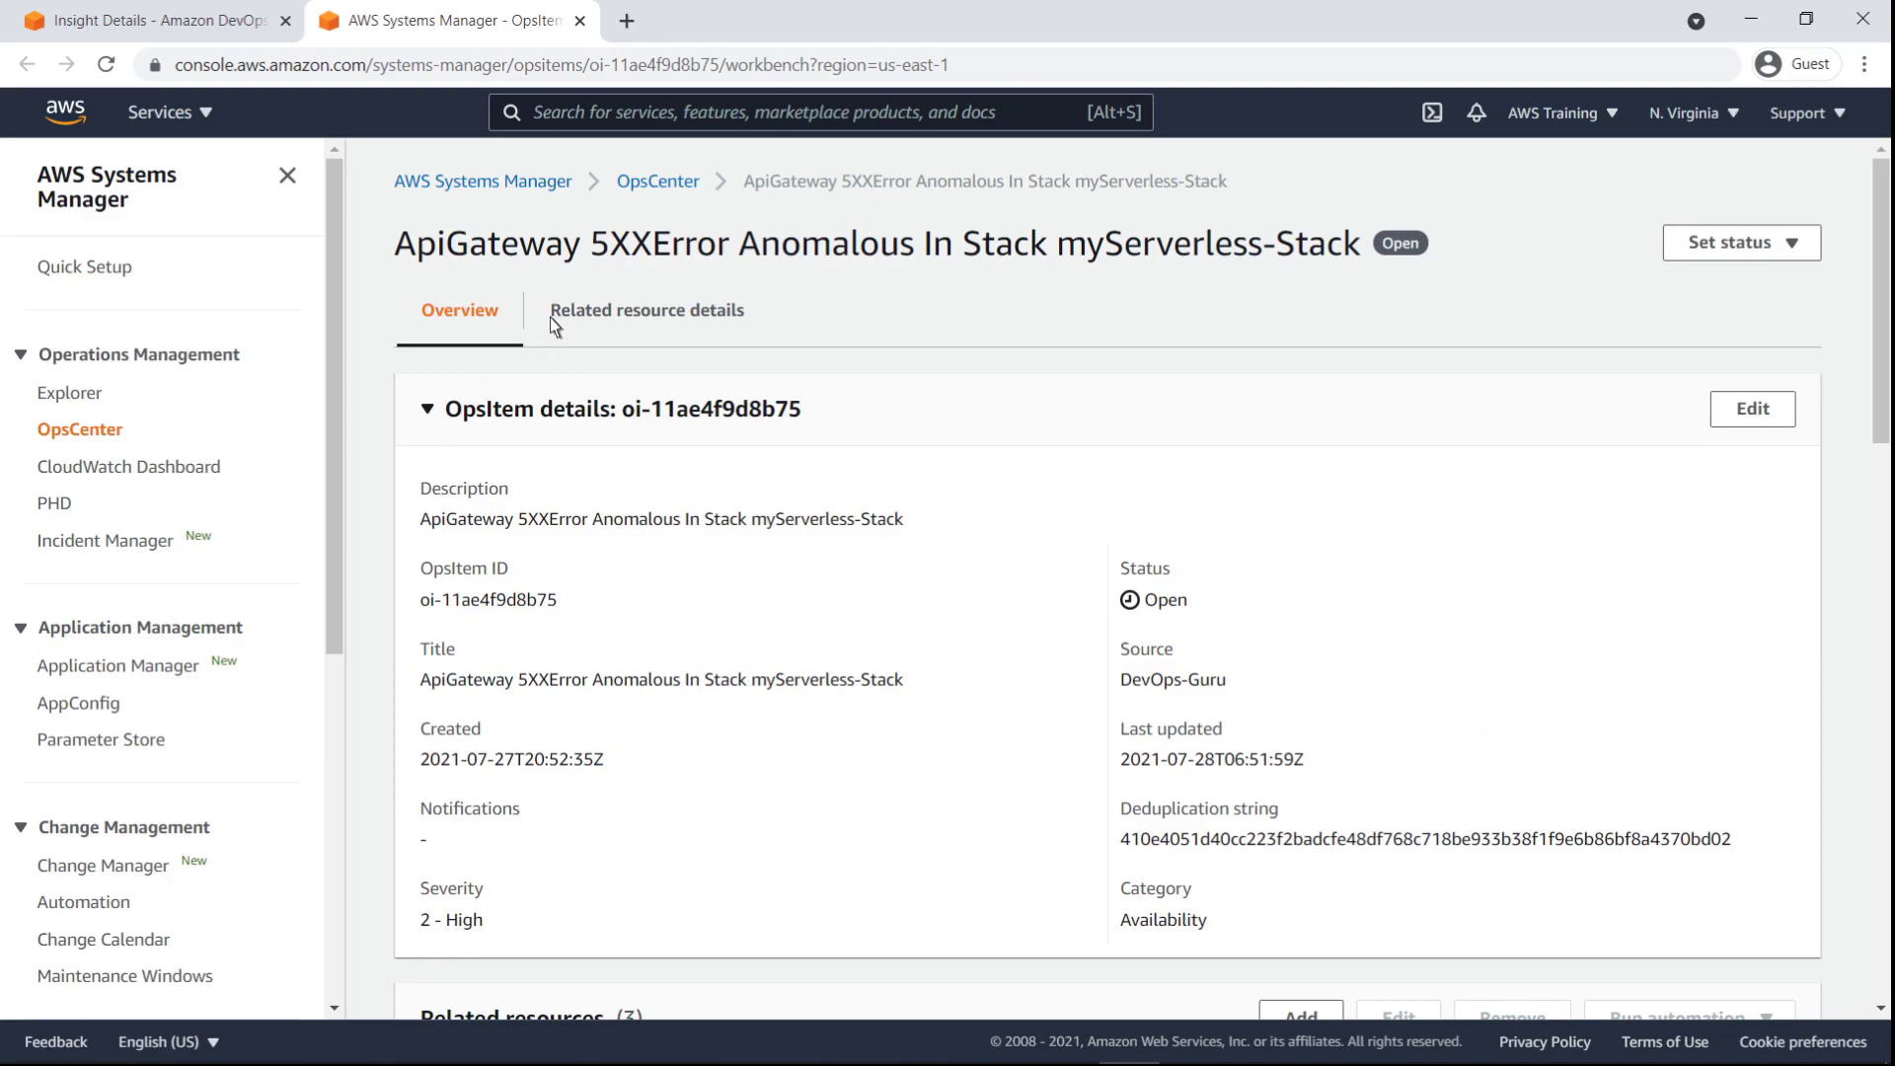
- Show the OpsItem's related resource details for the DevOps Guru insight resource
click(648, 310)
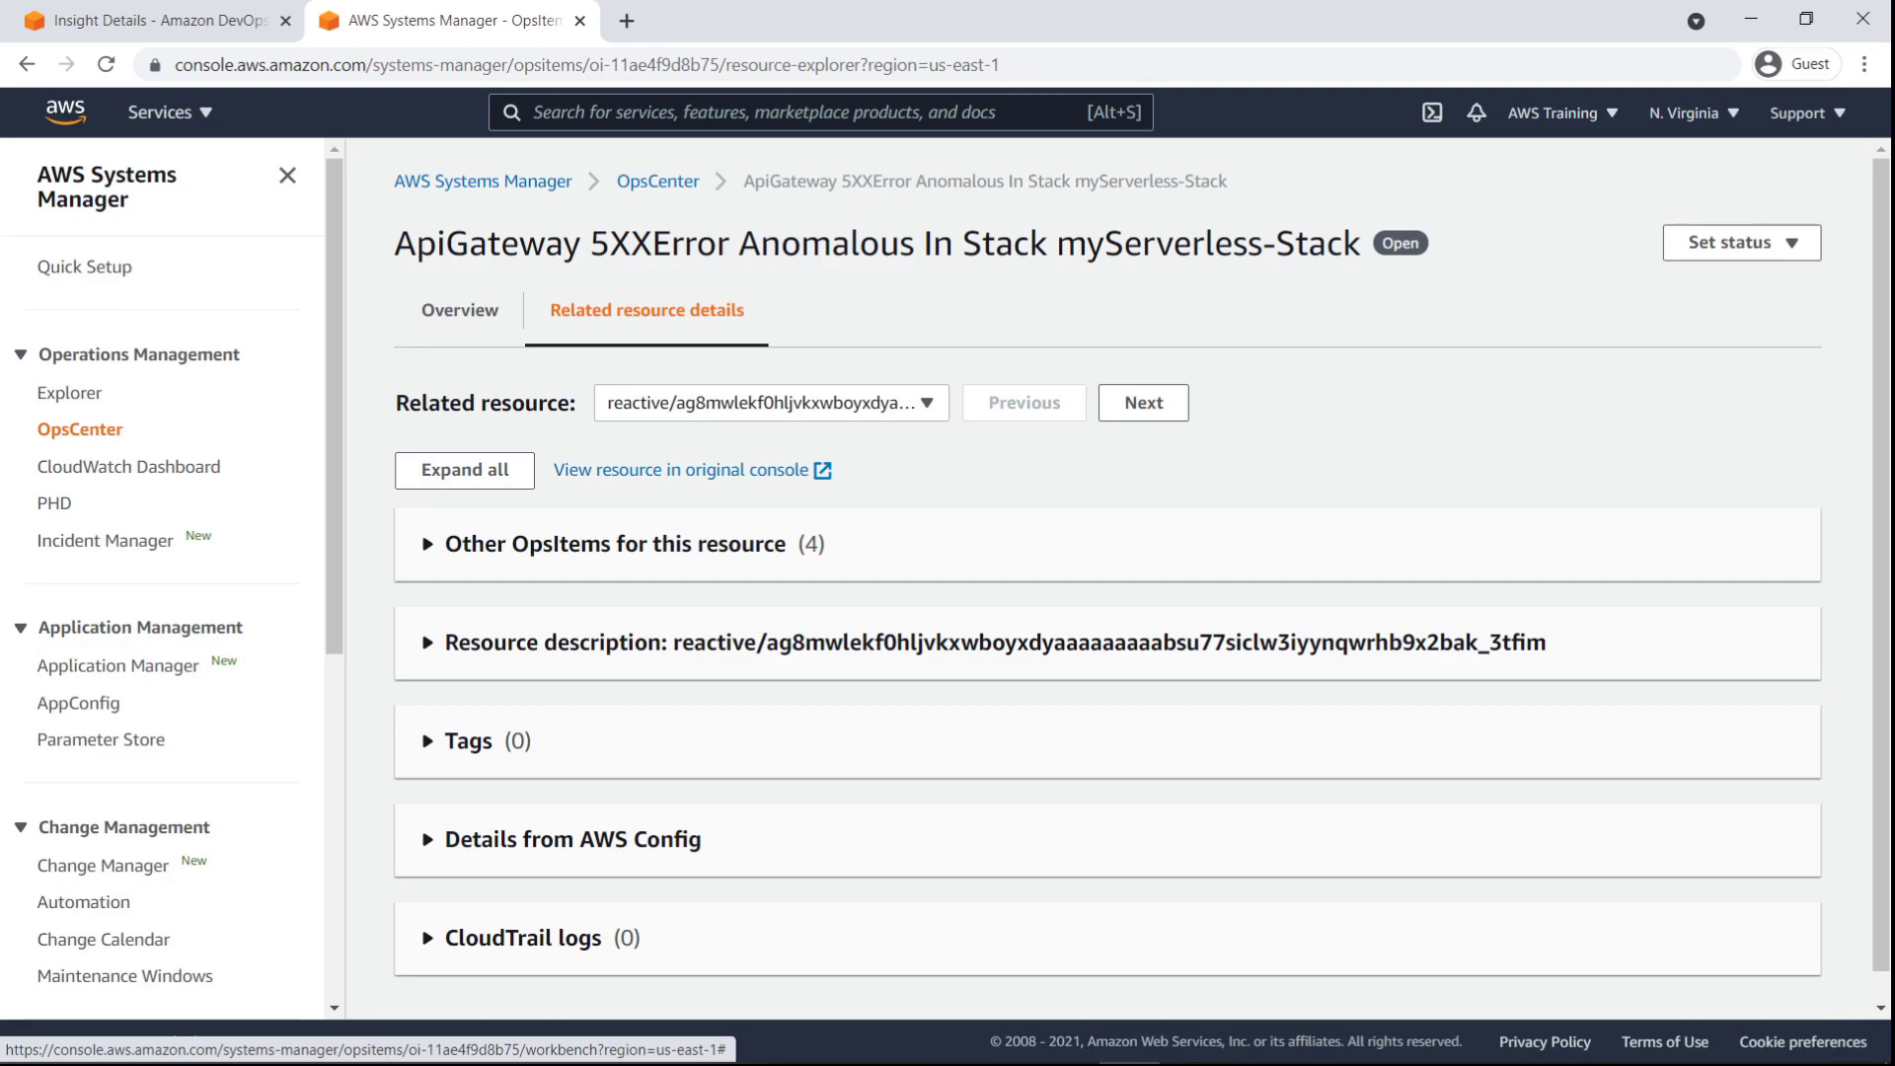
mouse_move(543, 373)
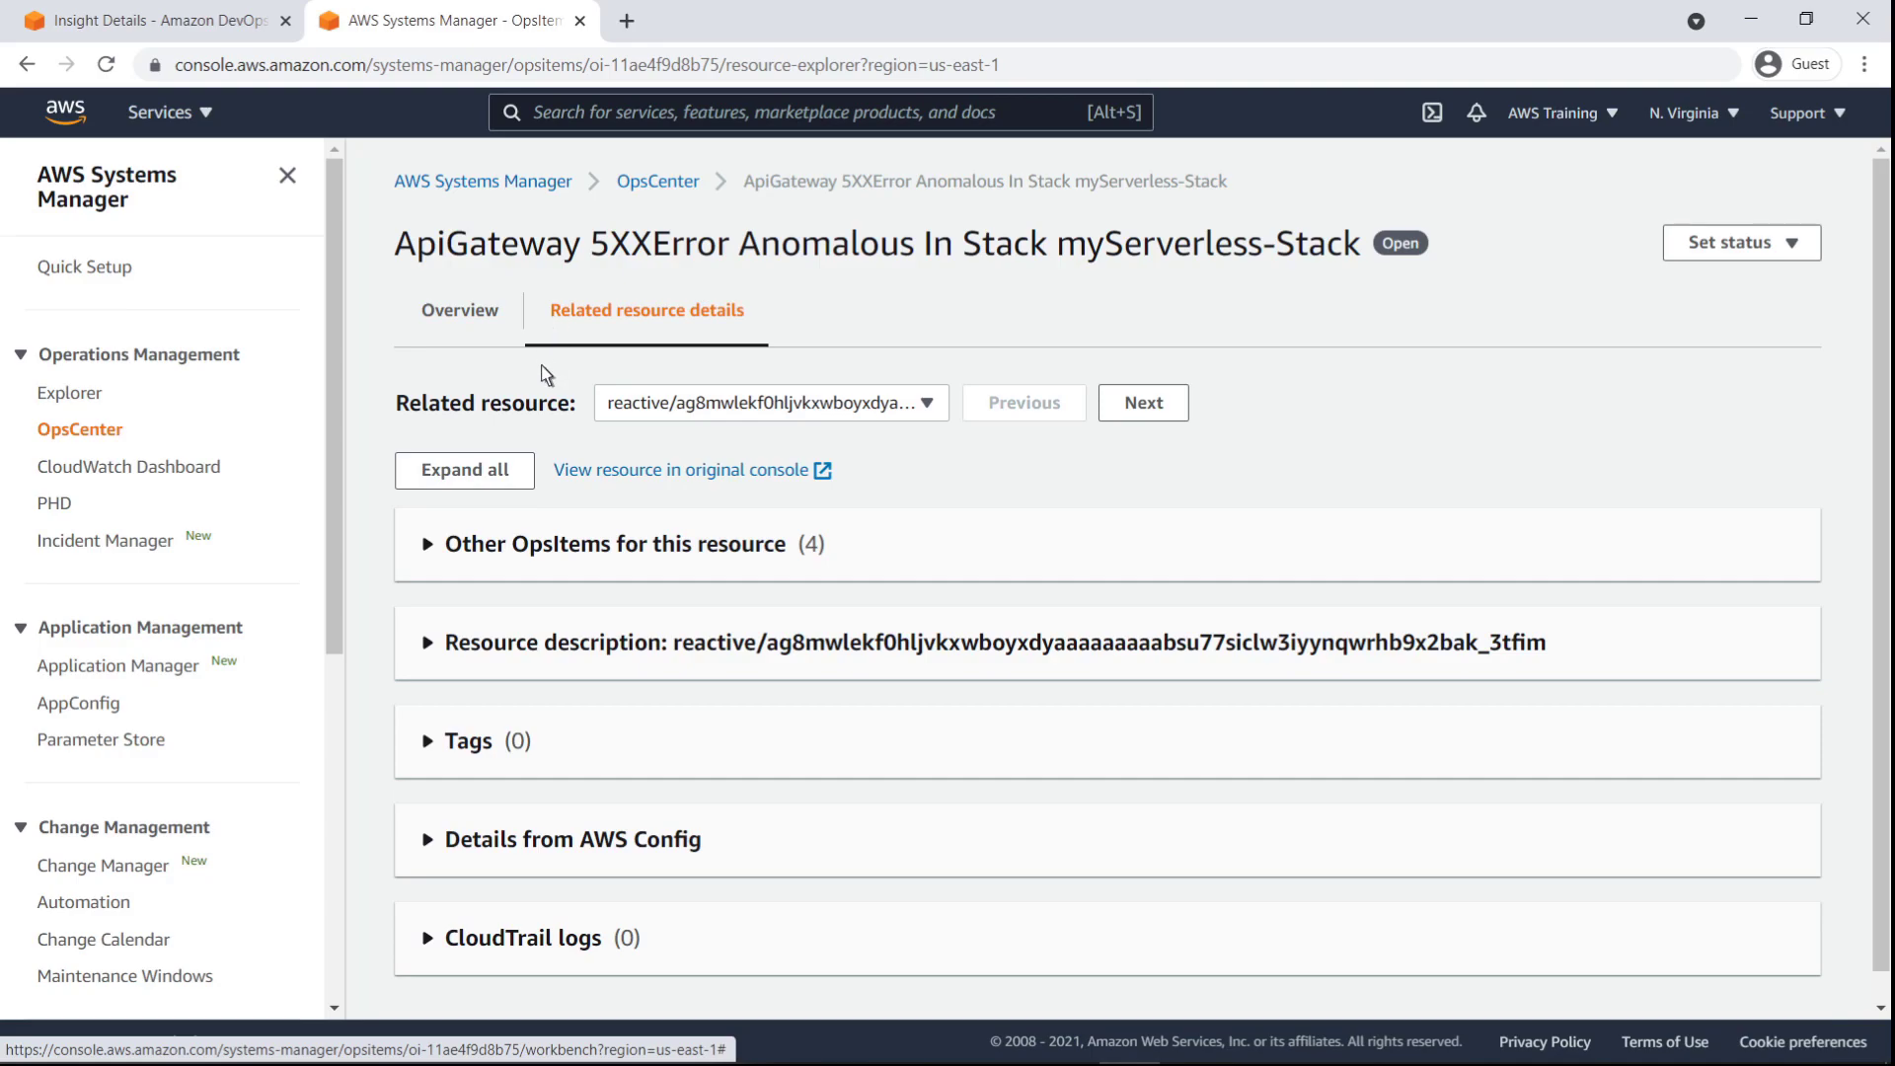